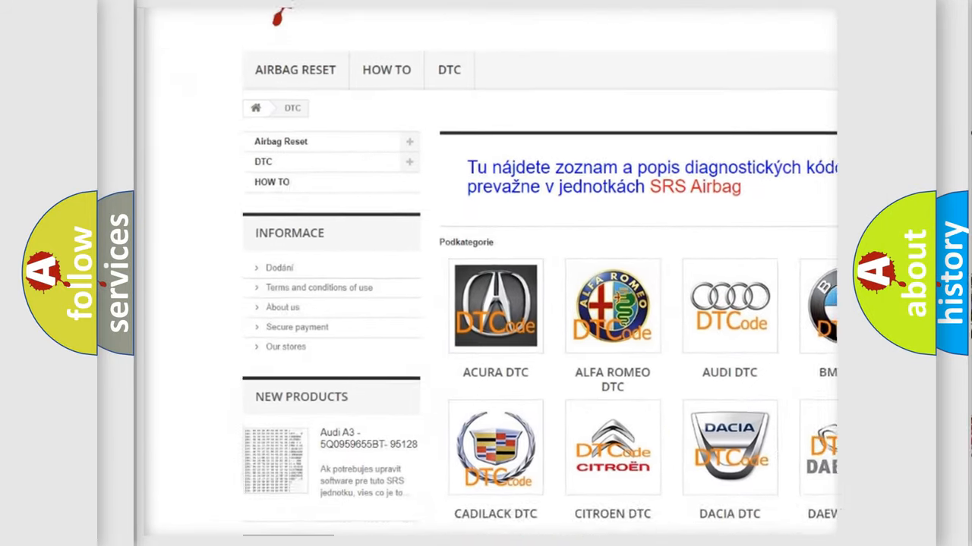
scroll(down, 3)
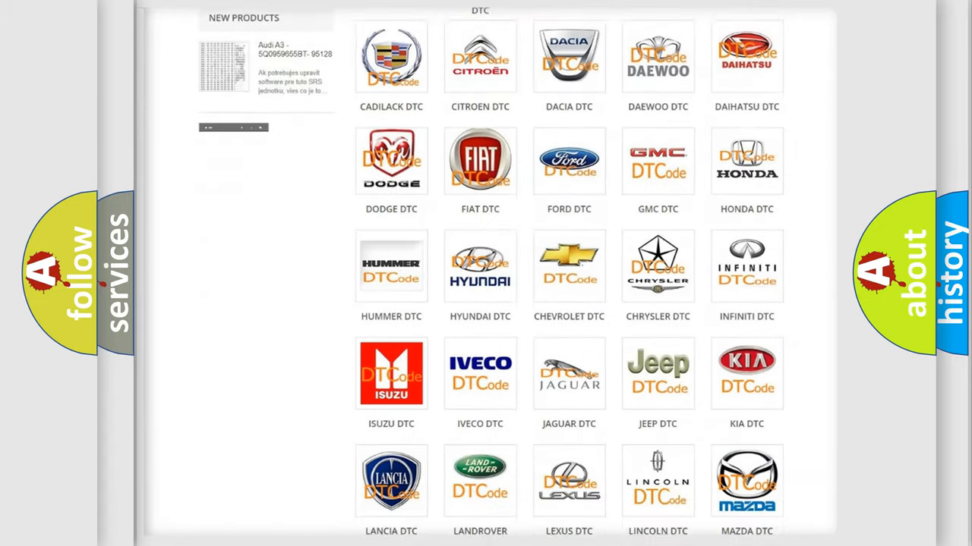
scroll(down, 3)
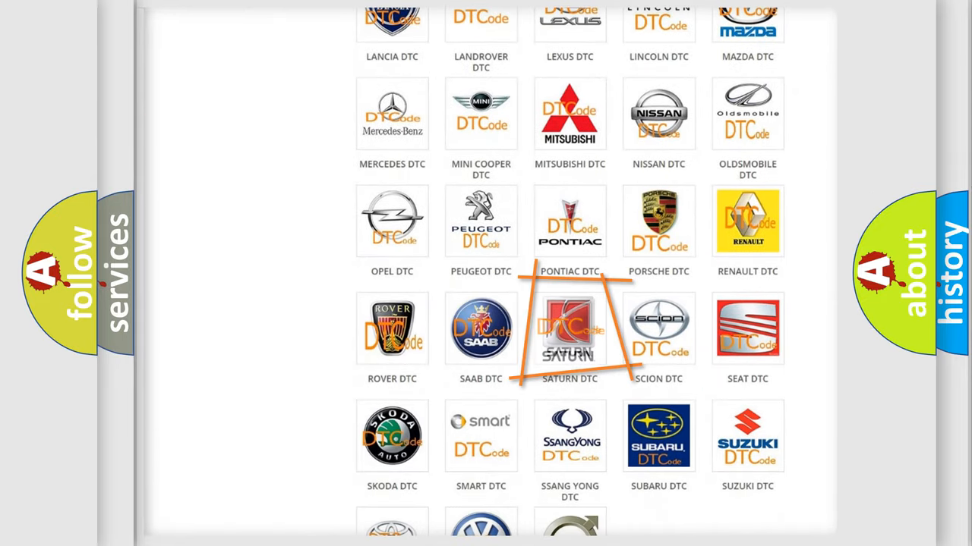